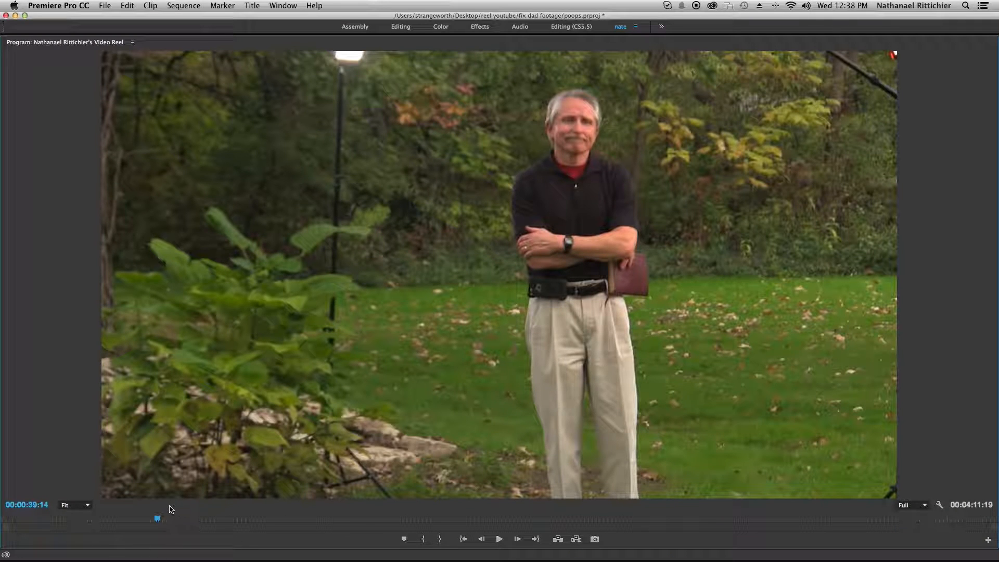
# Scrub through the finished example clips to review how the wipe line crosses the picture
pyautogui.moveTo(155, 518); pyautogui.dragTo(164, 517)
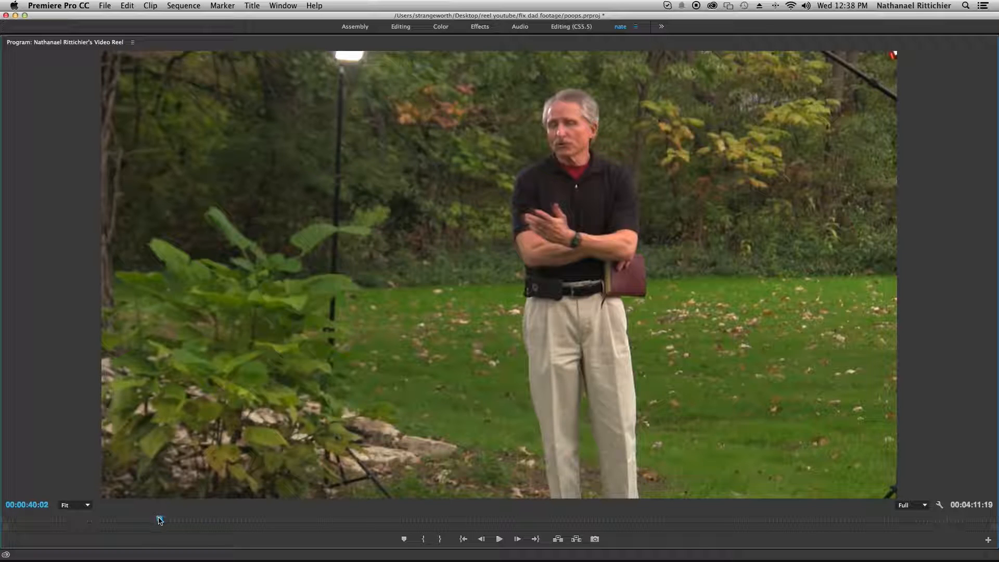
pyautogui.moveTo(158, 519); pyautogui.dragTo(162, 519)
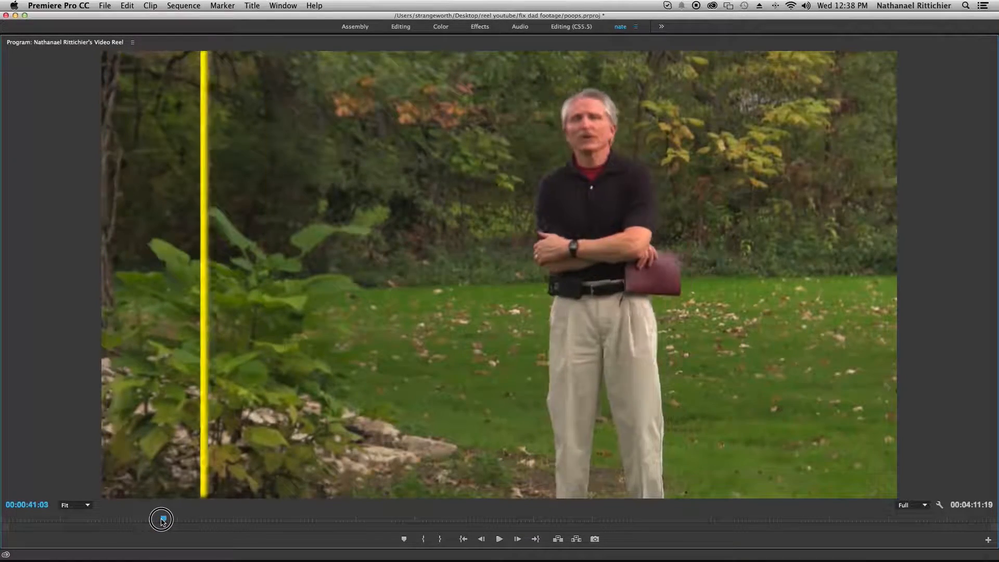
pyautogui.moveTo(162, 519); pyautogui.dragTo(157, 519)
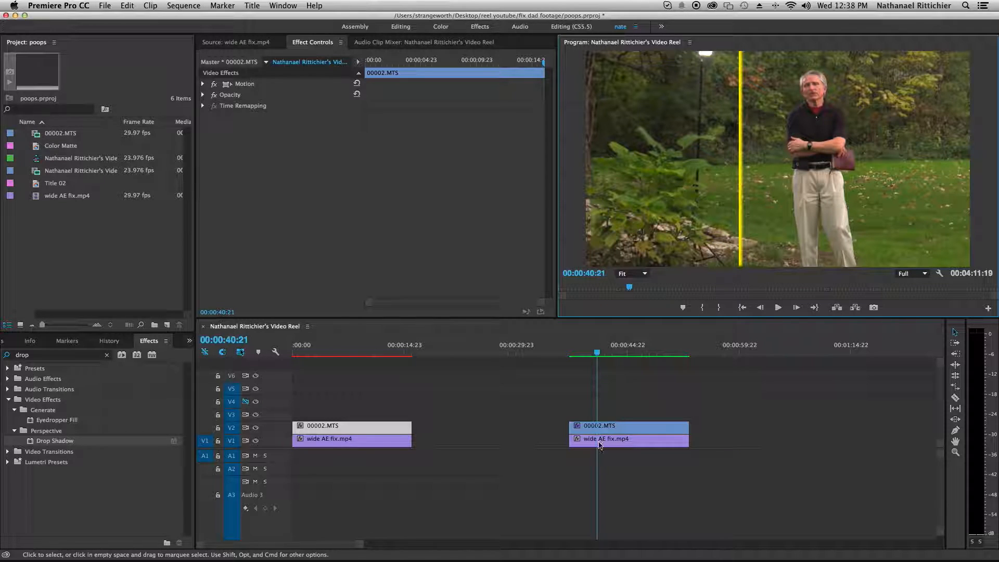
pyautogui.click(313, 345)
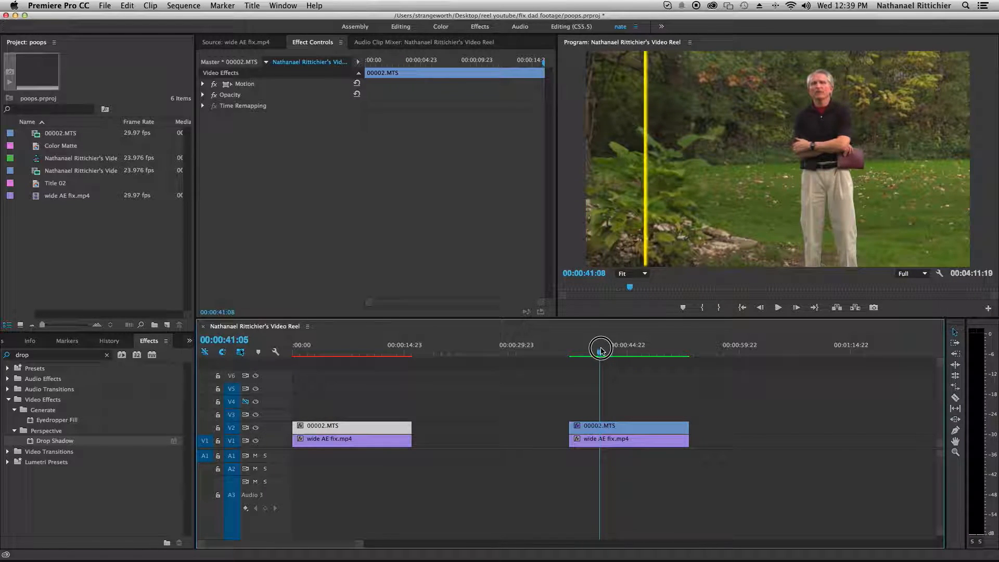
pyautogui.moveTo(600, 348); pyautogui.dragTo(591, 348)
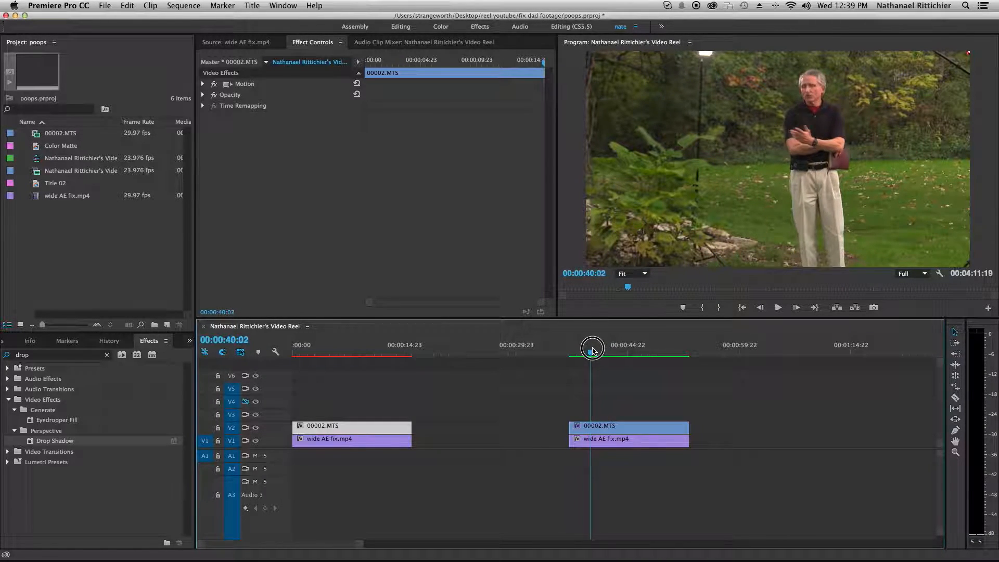
pyautogui.moveTo(591, 349); pyautogui.dragTo(606, 350)
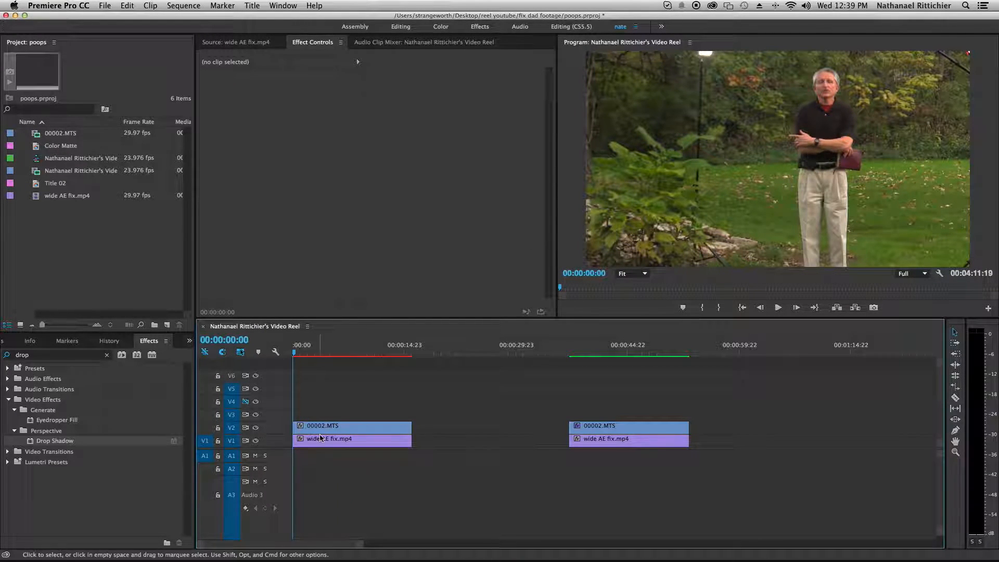
# Search the Effects panel for 'crop' to find the Crop effect
pyautogui.click(354, 426)
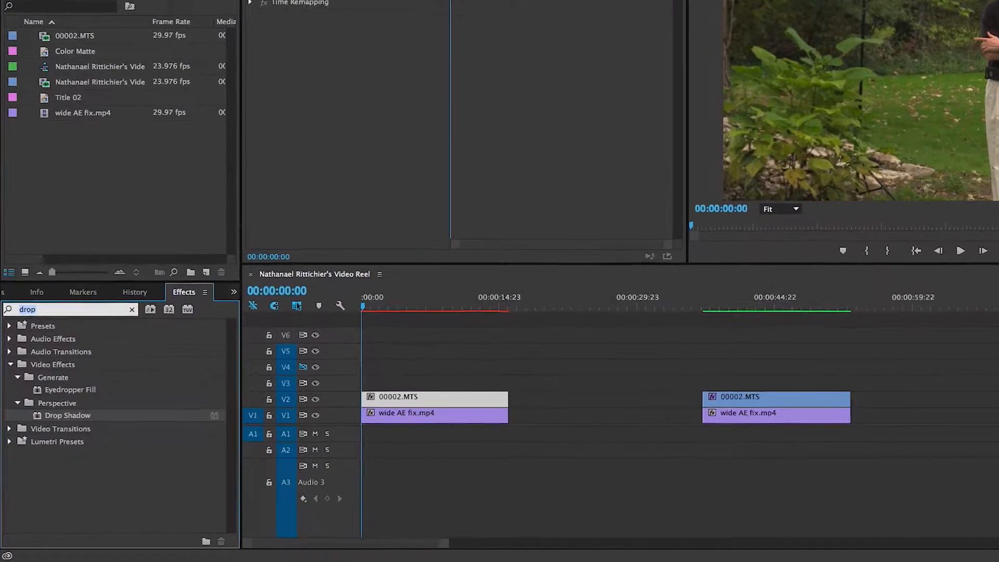
pyautogui.write('crop')
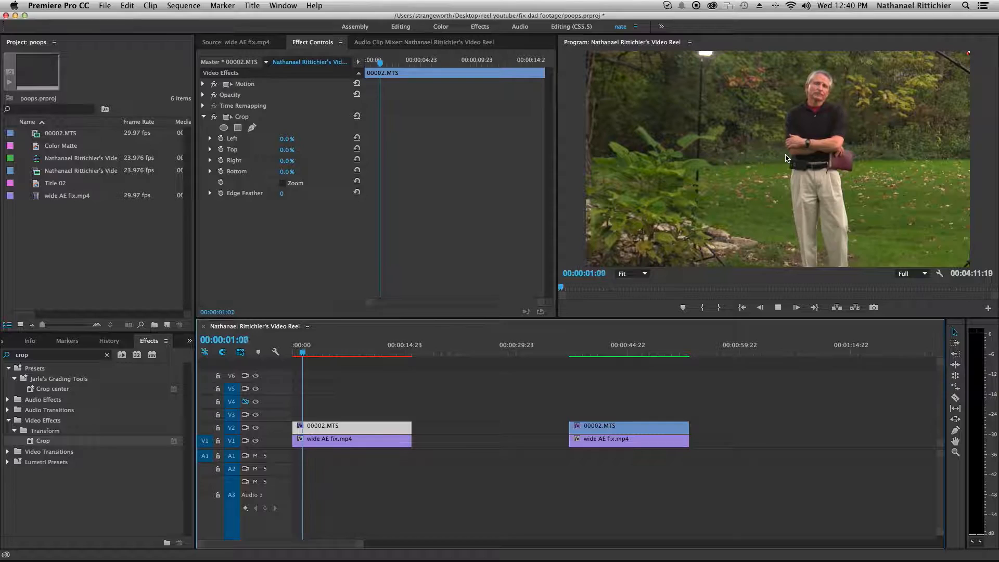
# Enable animation on Crop Left a few seconds in and add its first zero-percent keyframes
pyautogui.click(316, 344)
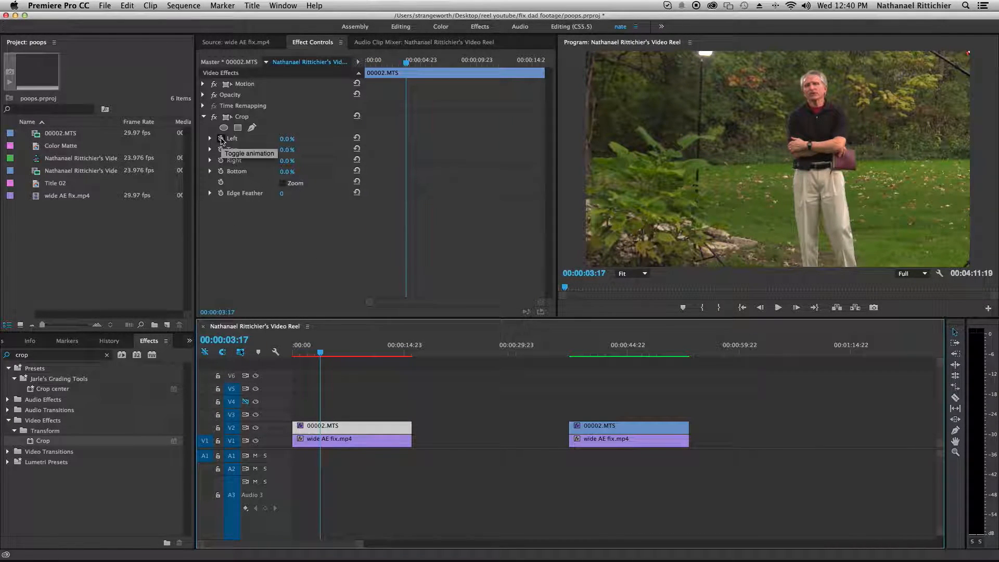
pyautogui.click(220, 138)
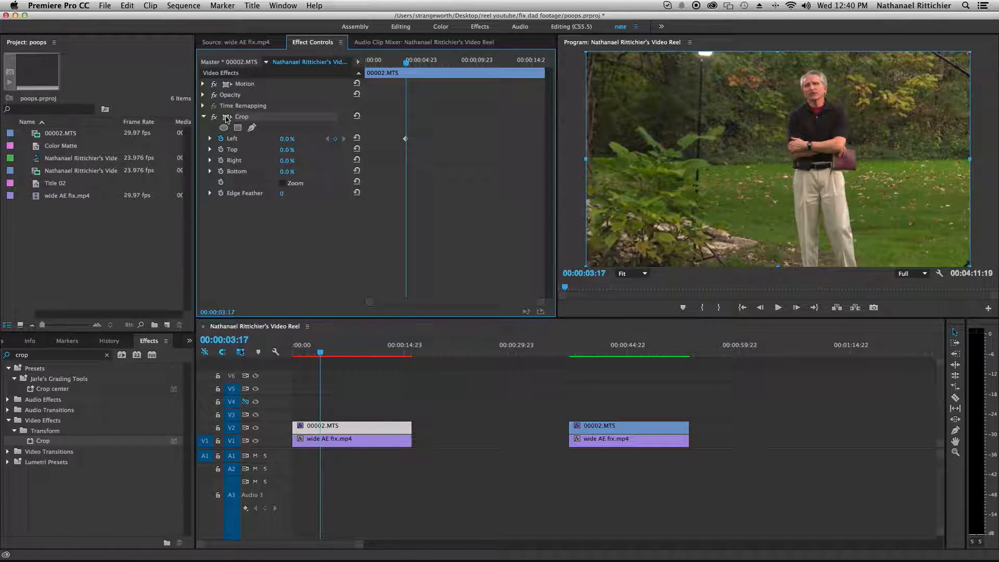
pyautogui.click(405, 403)
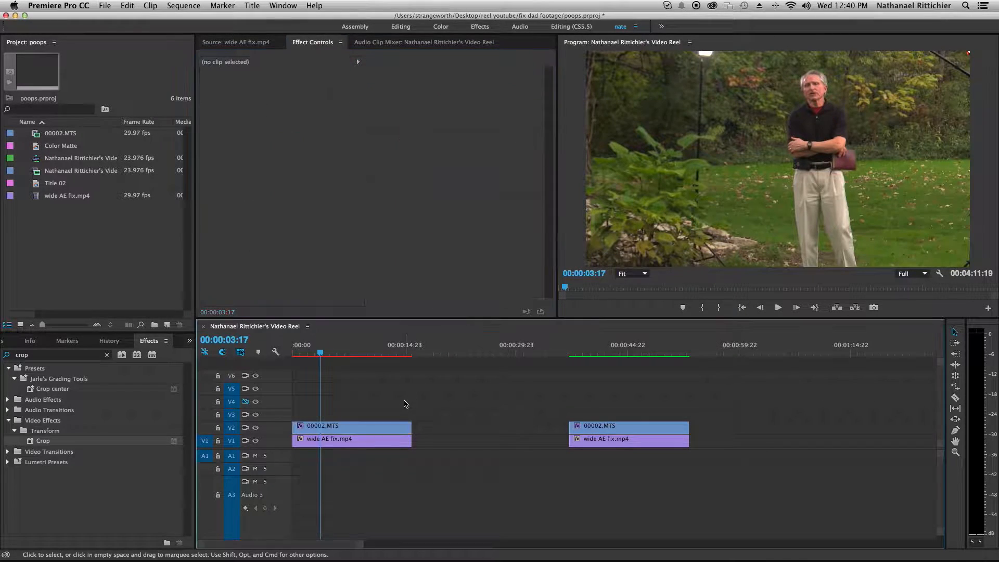
pyautogui.click(353, 425)
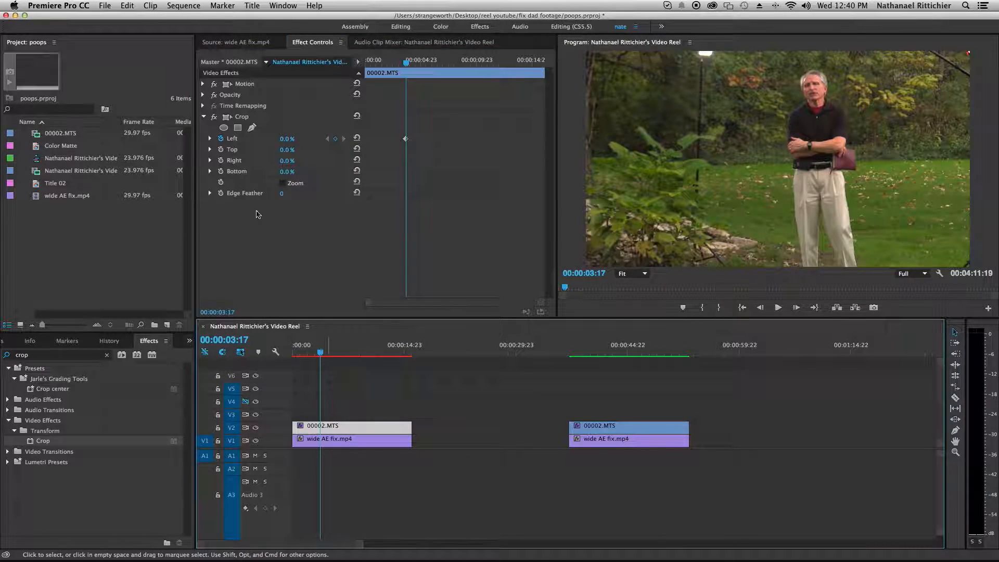
pyautogui.click(241, 117)
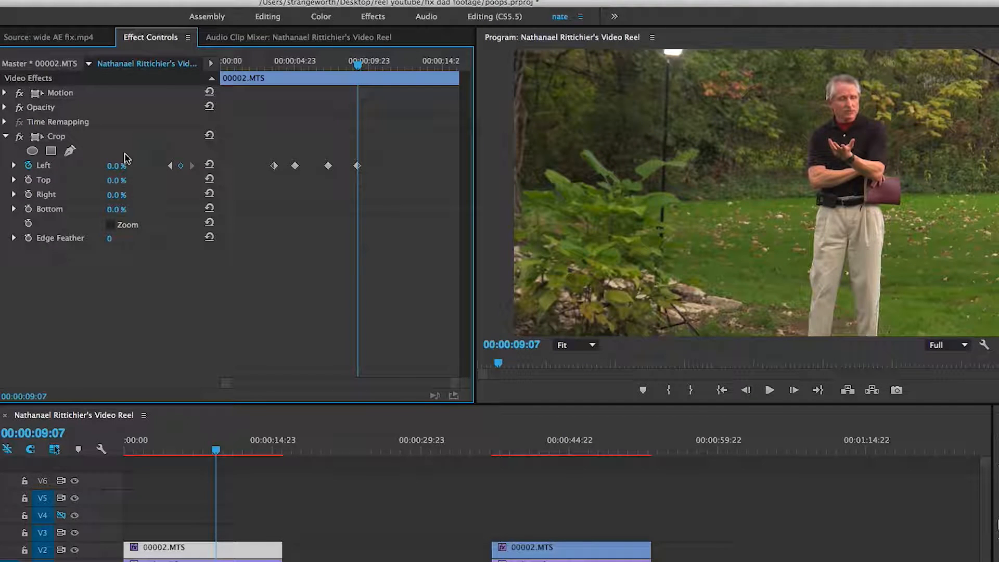
# Keyframe Crop Left up to 100% at the clip end and scrub to check the wipe
pyautogui.click(769, 391)
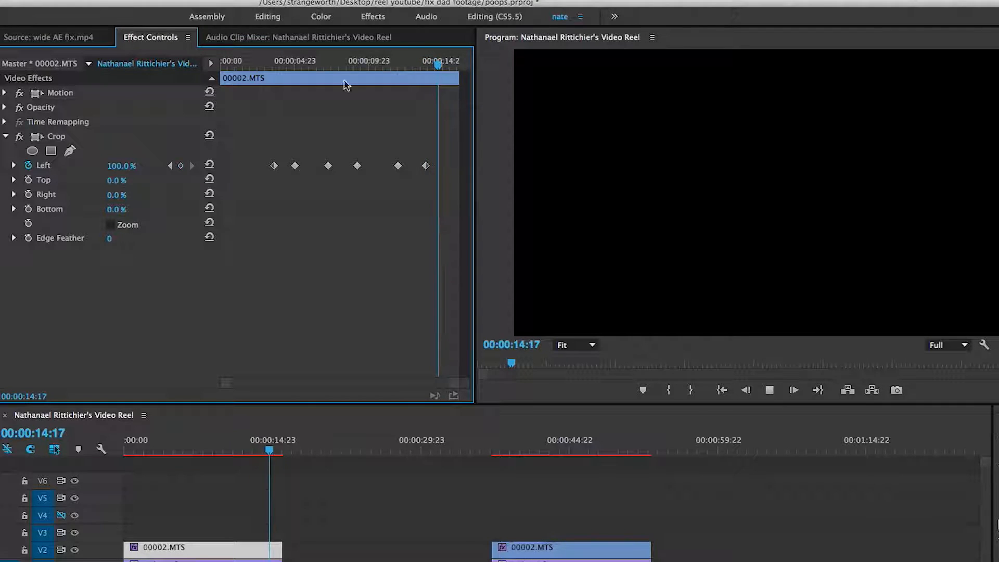
pyautogui.moveTo(438, 66); pyautogui.dragTo(303, 67)
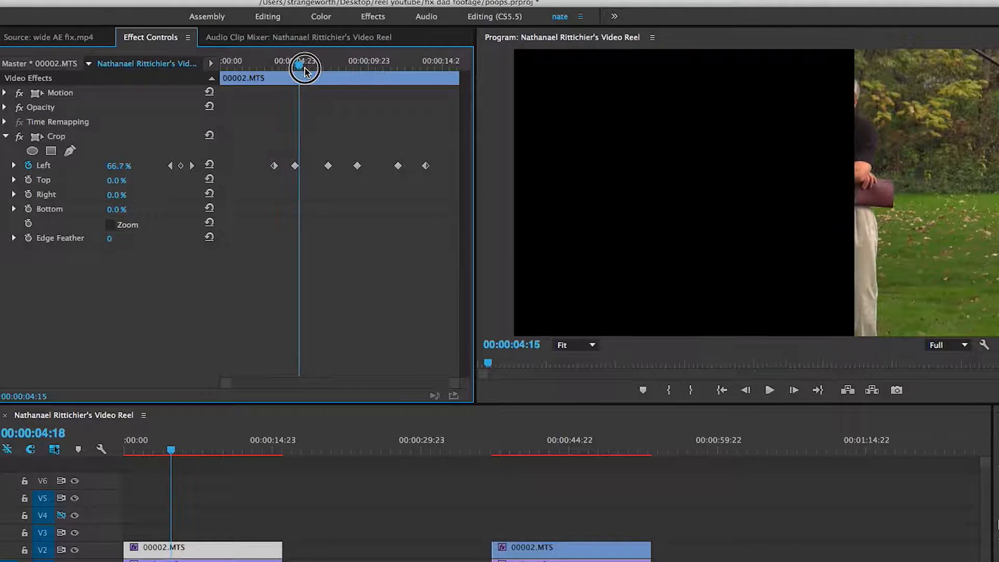
pyautogui.moveTo(303, 68); pyautogui.dragTo(258, 69)
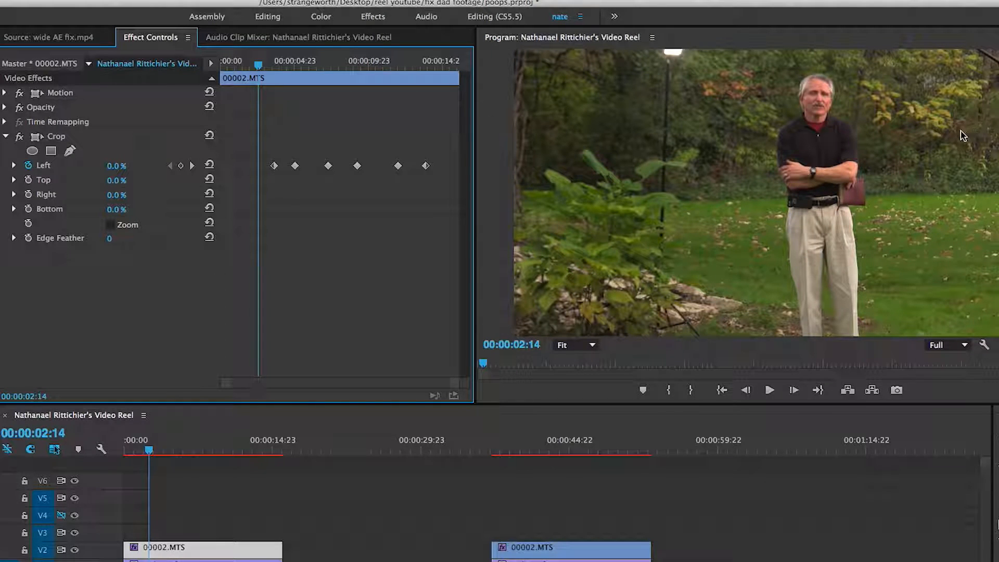
pyautogui.moveTo(338, 194)
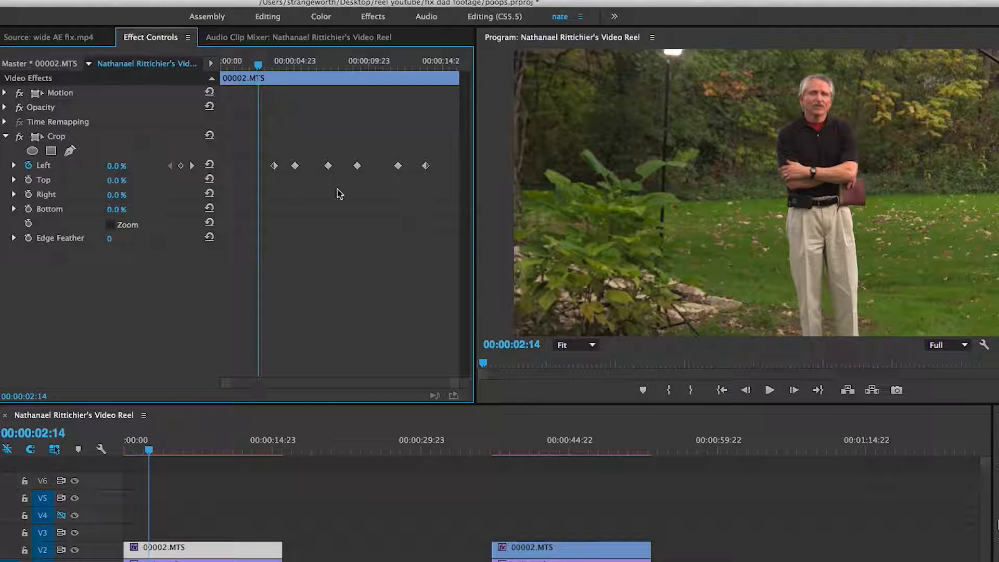
pyautogui.moveTo(258, 65); pyautogui.dragTo(282, 65)
pyautogui.write('d')
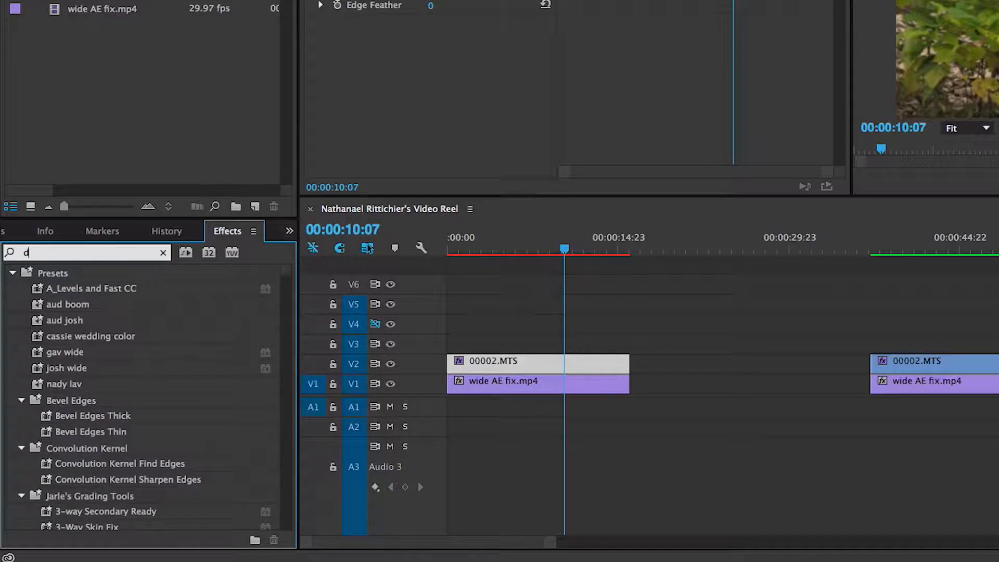
# Search 'drop', apply Drop Shadow to the top clip and bring up its Shadow Color swatch
pyautogui.write('rop')
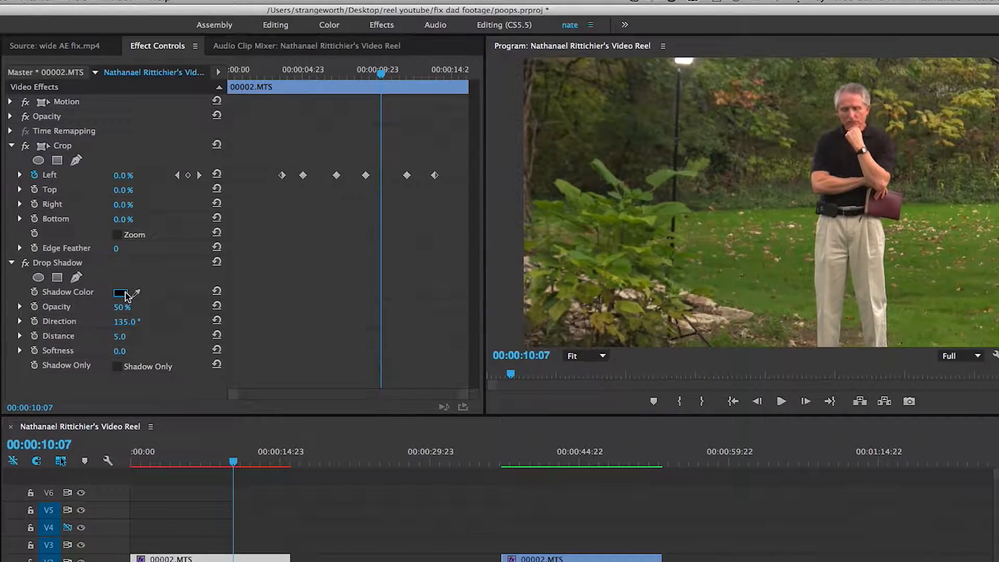
pyautogui.click(121, 292)
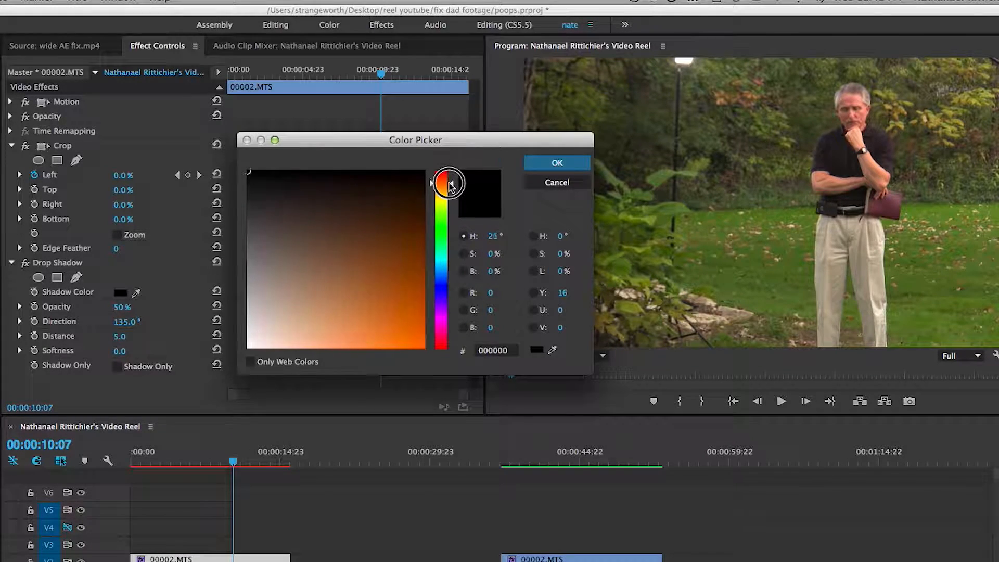
# Set the shadow colour to orange (FF7100) and confirm
pyautogui.click(441, 183)
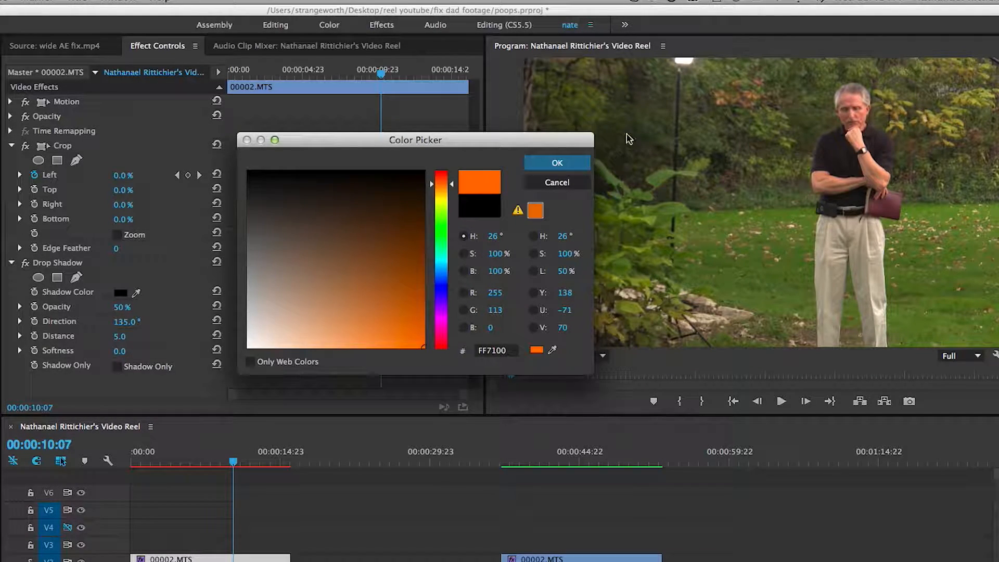
pyautogui.click(556, 163)
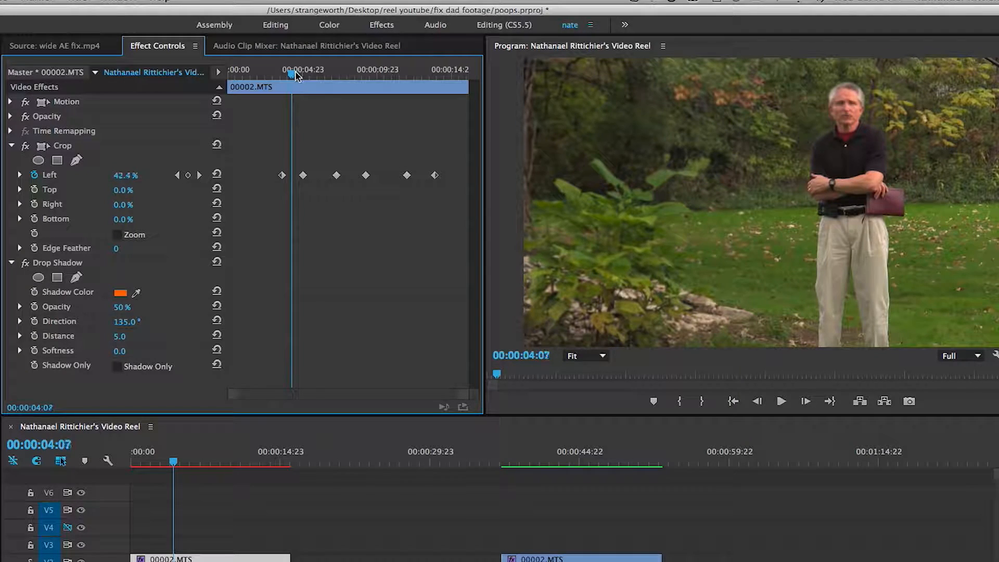
pyautogui.moveTo(80, 316)
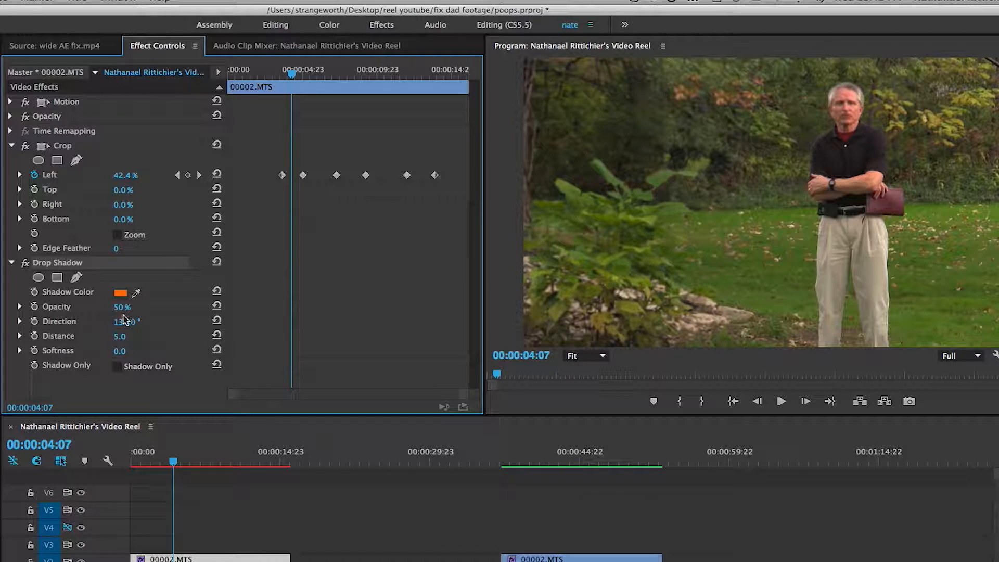
# Set shadow direction to -88° with distance 16 and softness 5, then review from the clip start
pyautogui.moveTo(127, 321); pyautogui.dragTo(127, 321)
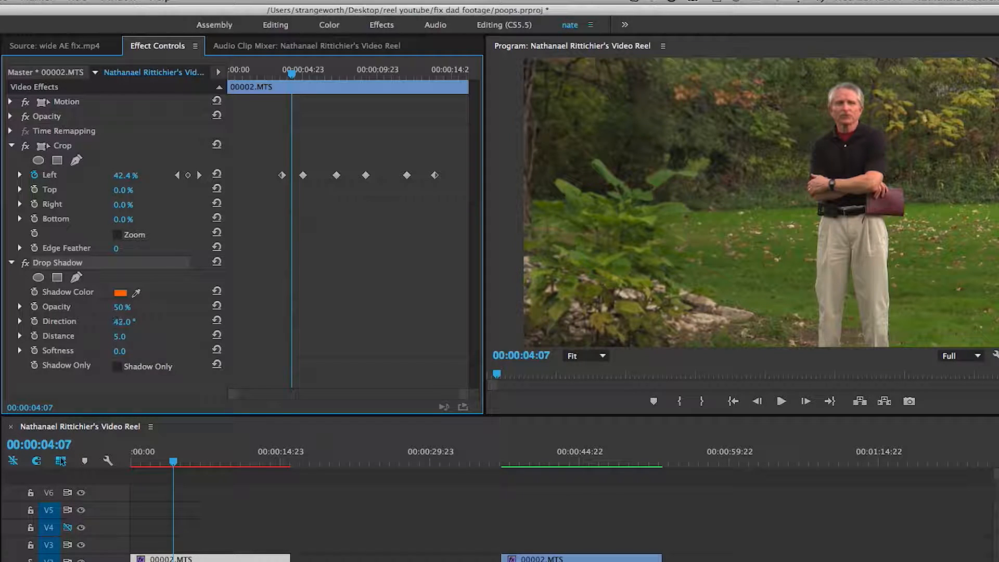
pyautogui.moveTo(127, 322); pyautogui.dragTo(95, 321)
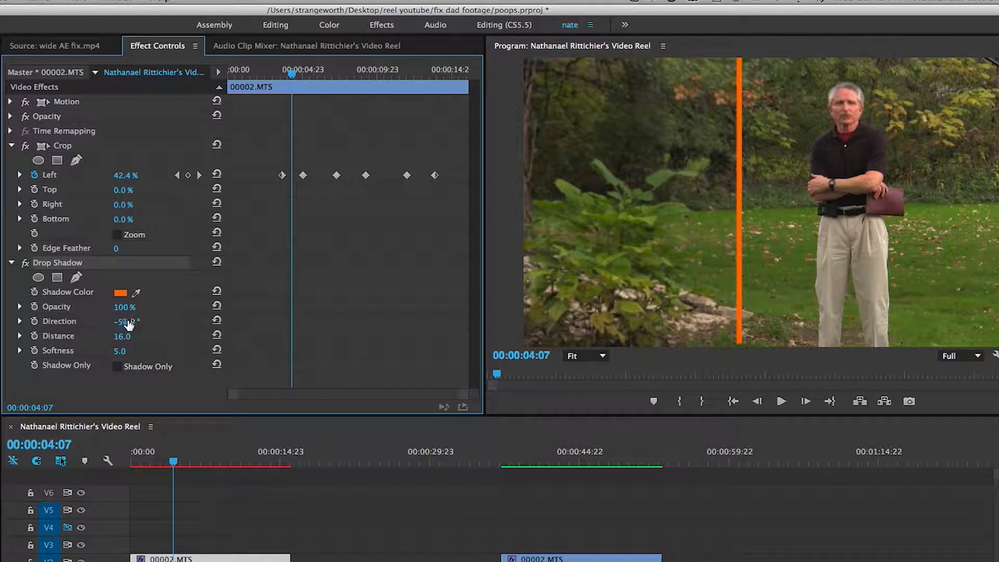
pyautogui.moveTo(122, 321); pyautogui.dragTo(123, 326)
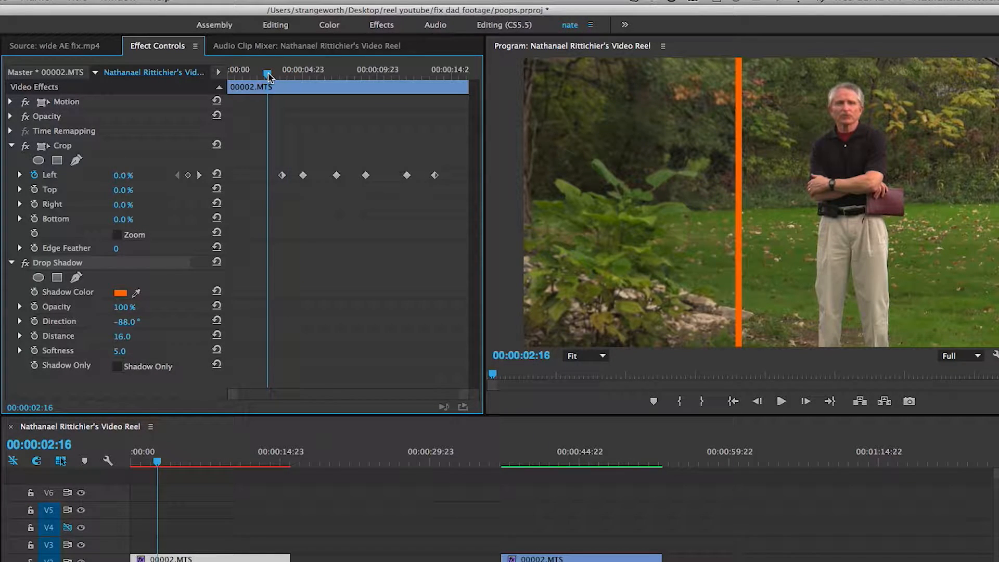
pyautogui.click(781, 401)
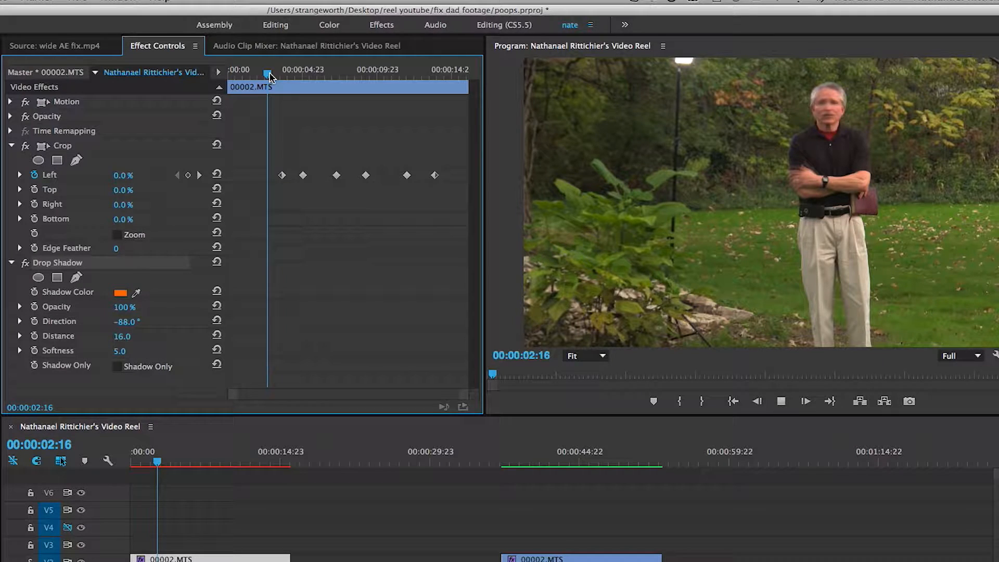